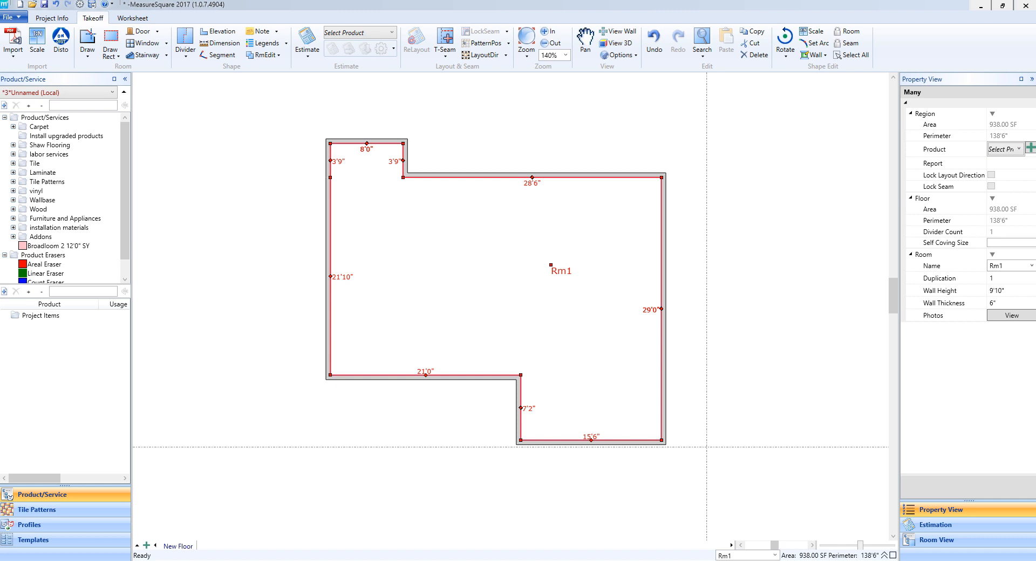
mouse_move(458, 278)
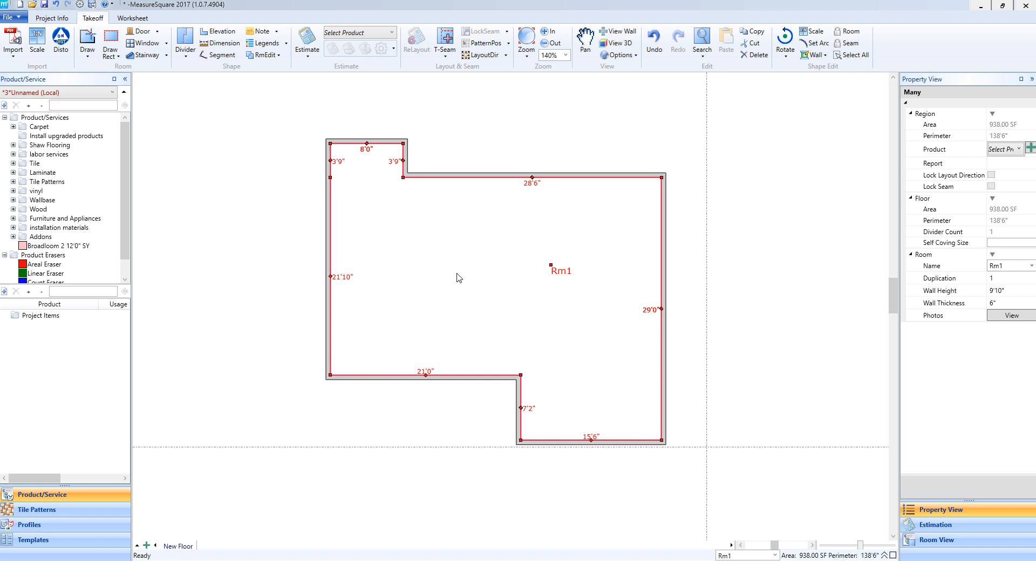
mouse_move(479, 275)
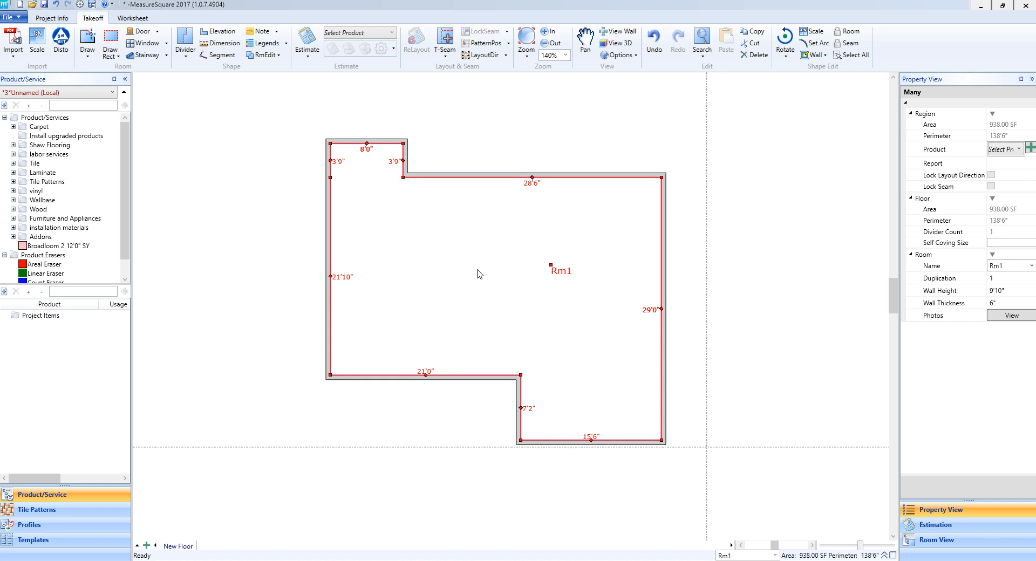
mouse_move(551, 266)
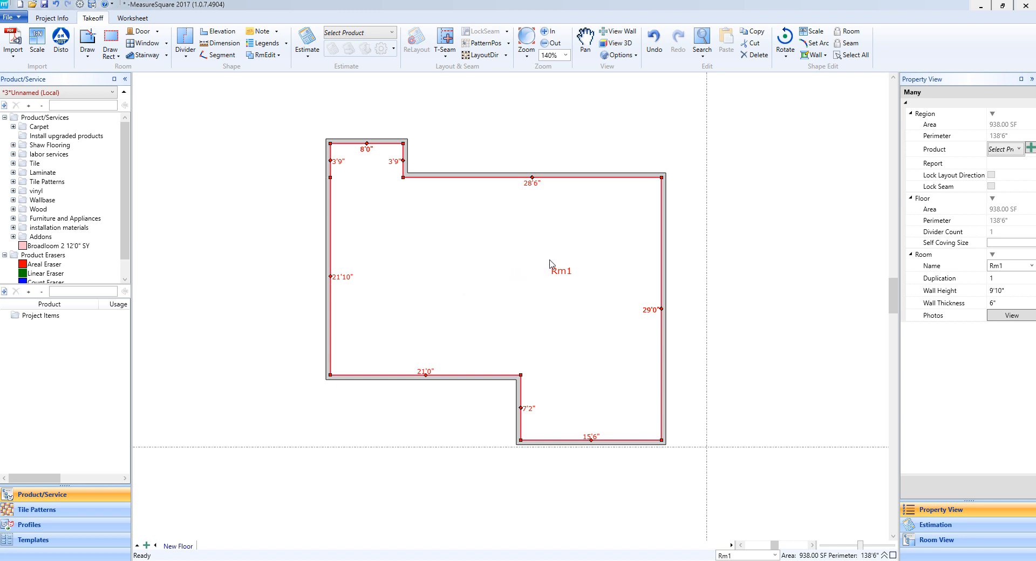
mouse_move(534, 184)
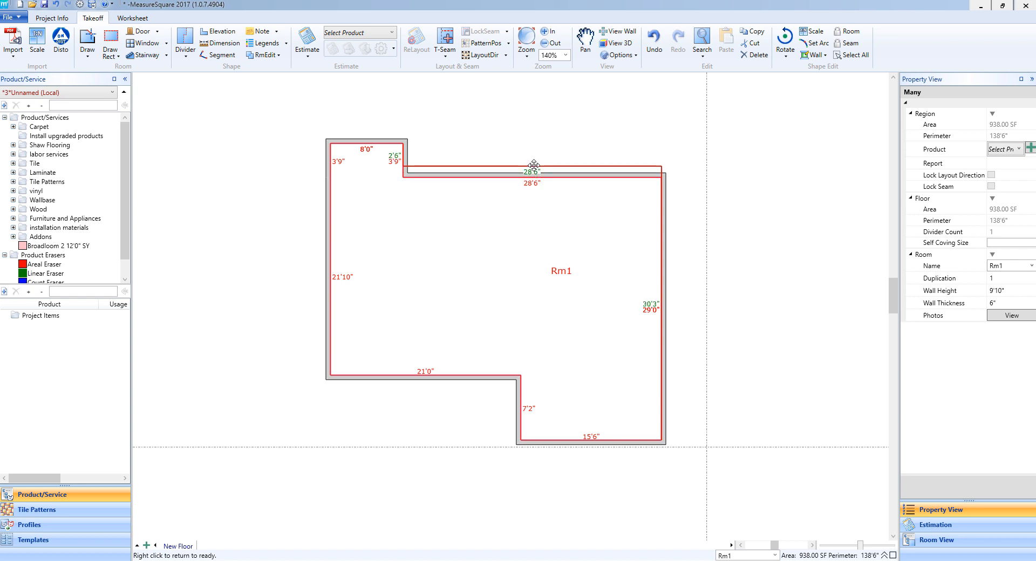
Step: Raise Rm1's 28'6" top wall so the right wall reads 36'0" and area 1137.50 SF
drag(534, 165, 534, 119)
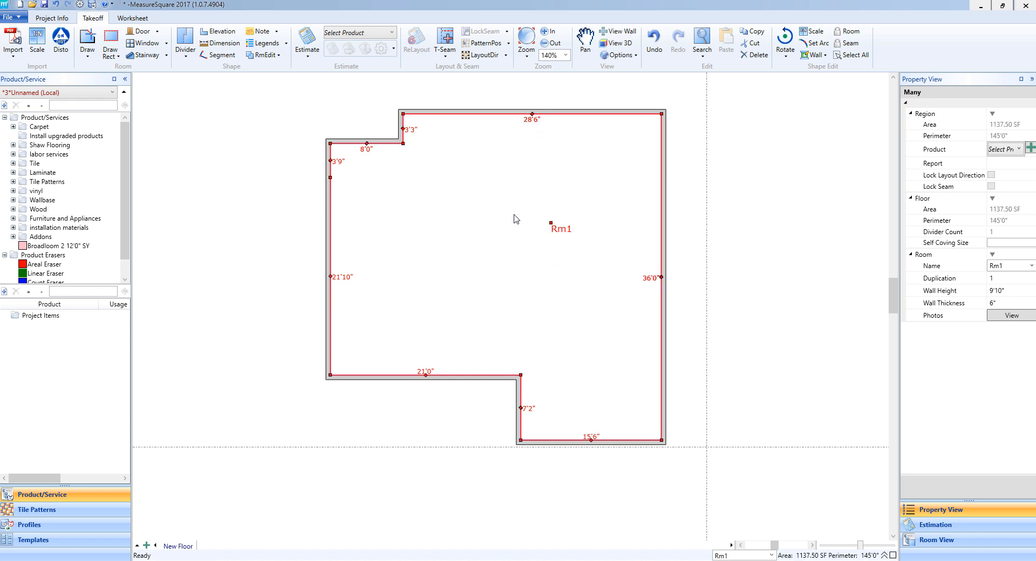
mouse_move(516, 219)
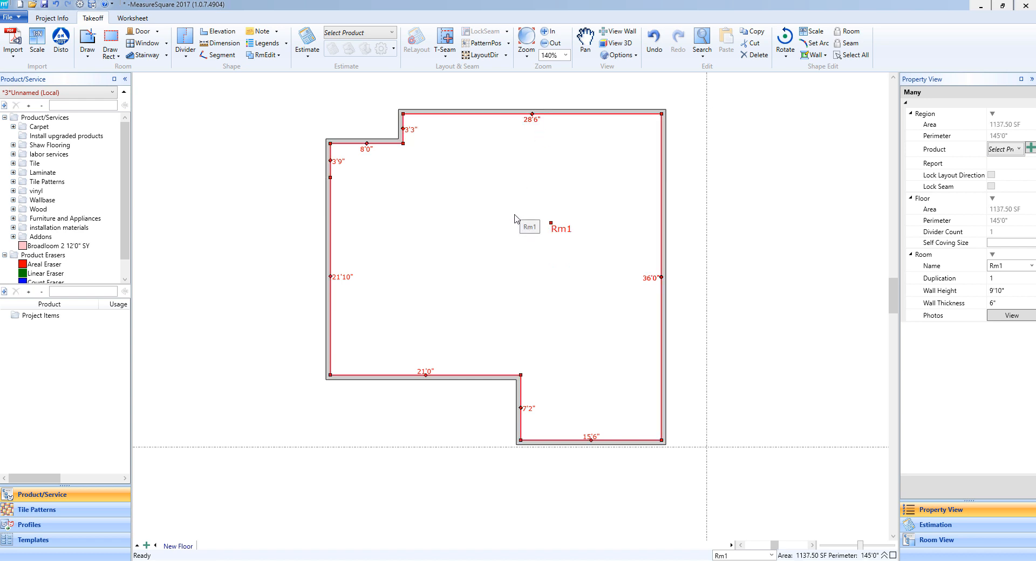
mouse_move(651, 294)
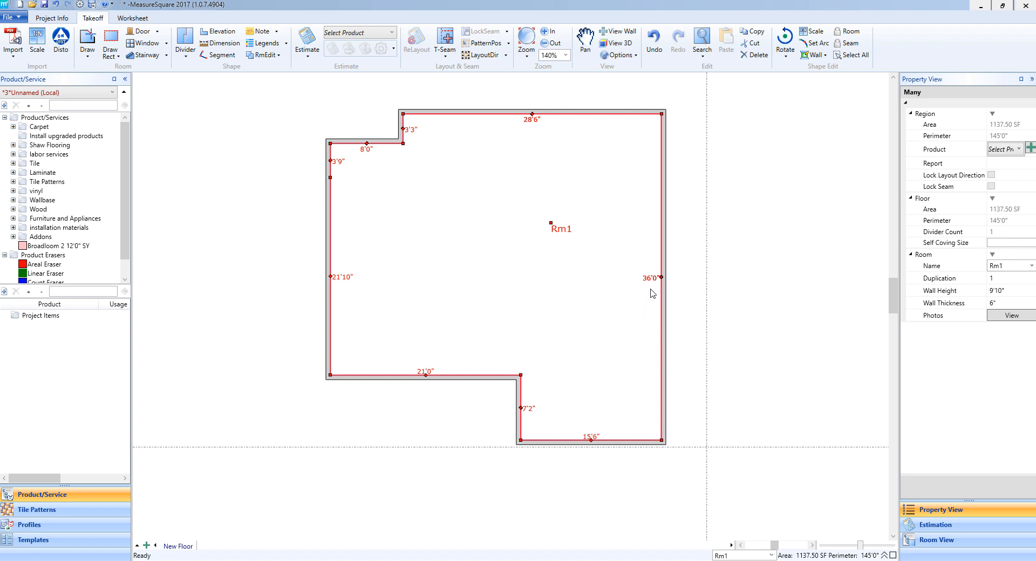
mouse_move(663, 281)
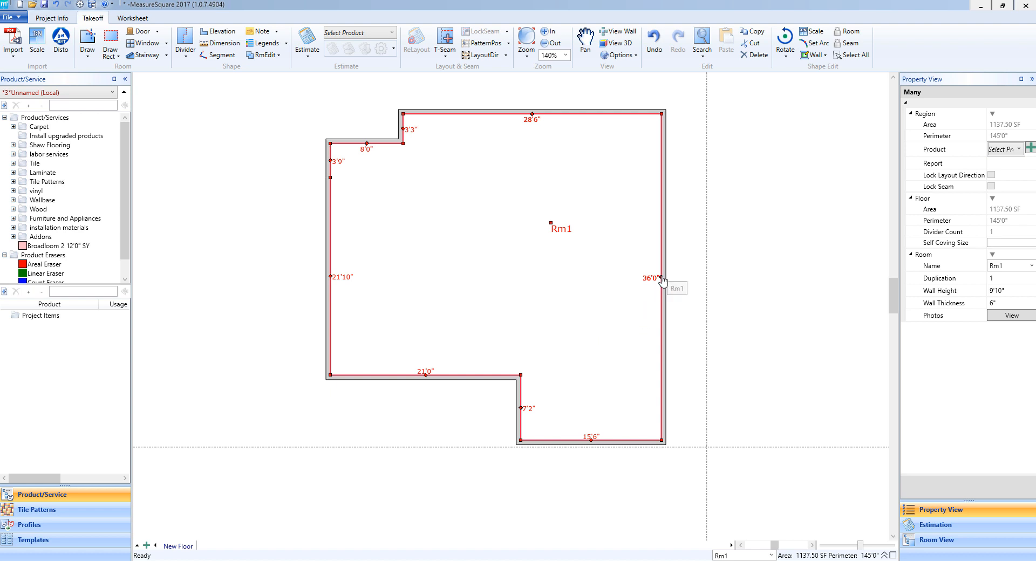
mouse_move(663, 278)
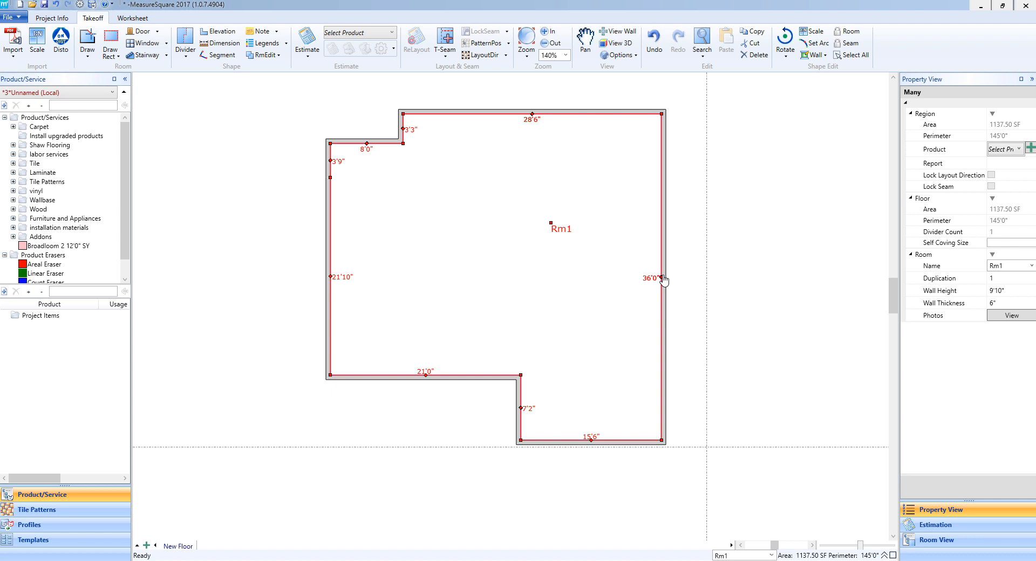
mouse_move(663, 278)
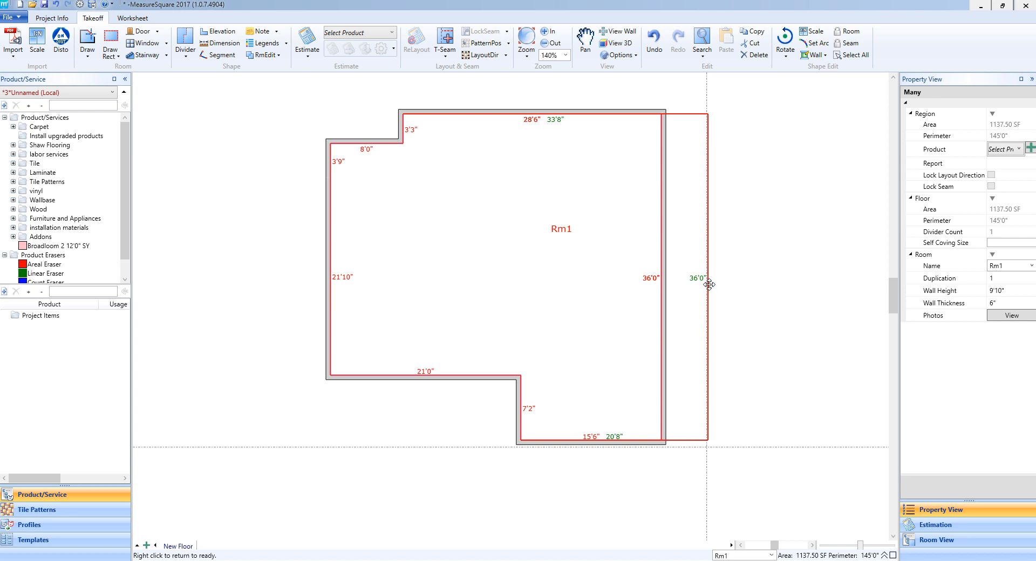
Step: Push Rm1's 36'0" right wall outward, widening the top wall to 33'11" and area to 1332.50 SF
drag(707, 278, 708, 277)
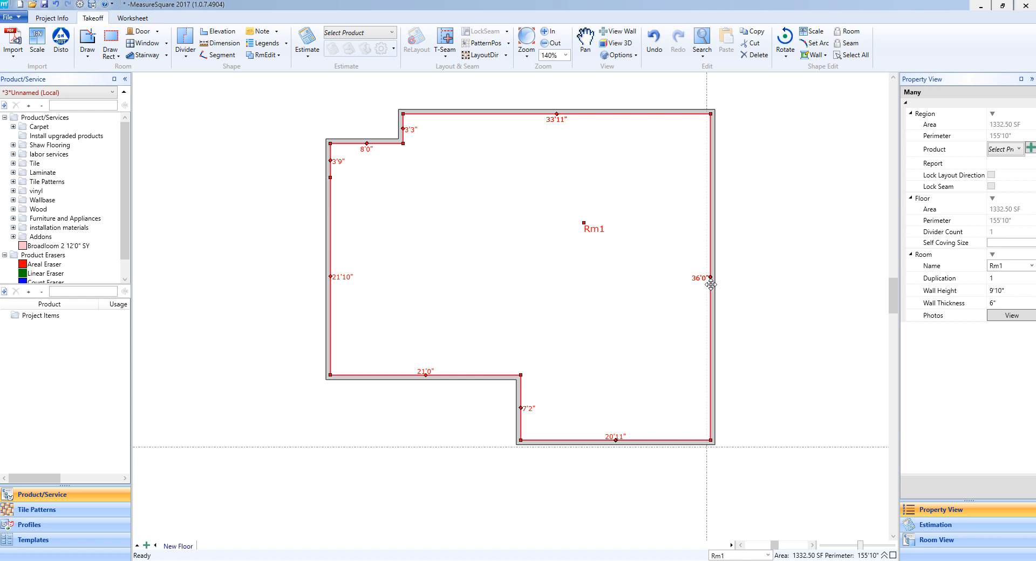
mouse_move(607, 272)
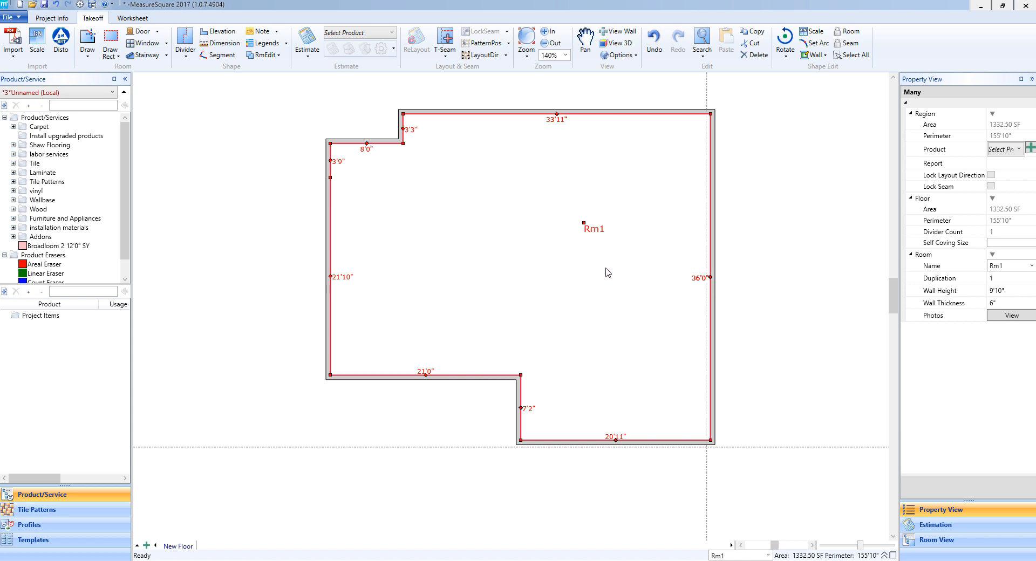
mouse_move(563, 331)
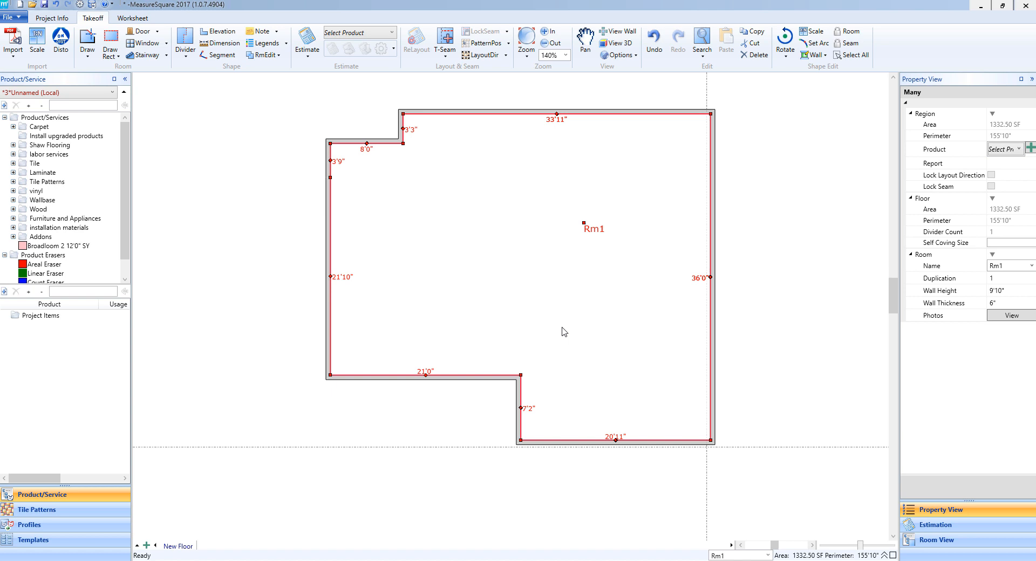
mouse_move(522, 381)
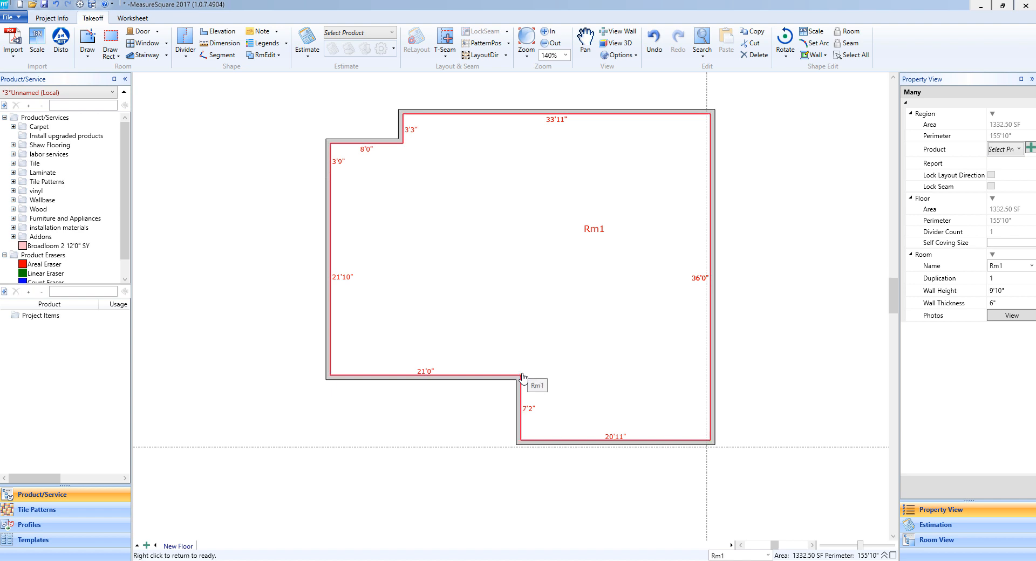
Step: Fill Rm1's bottom-left notch by moving its inner corner down, squaring the corner at 1483.00 SF
drag(522, 375, 485, 387)
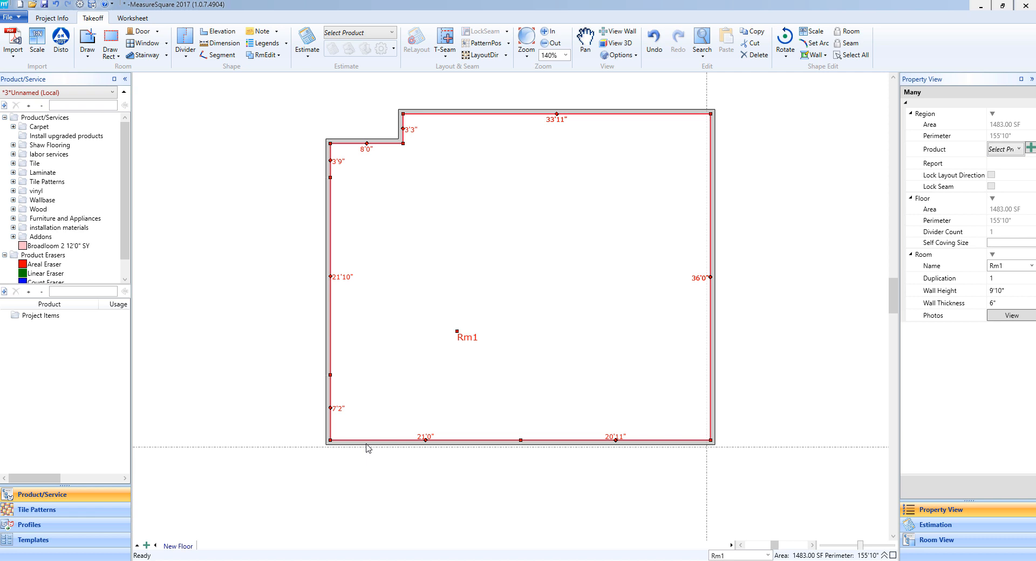
mouse_move(381, 354)
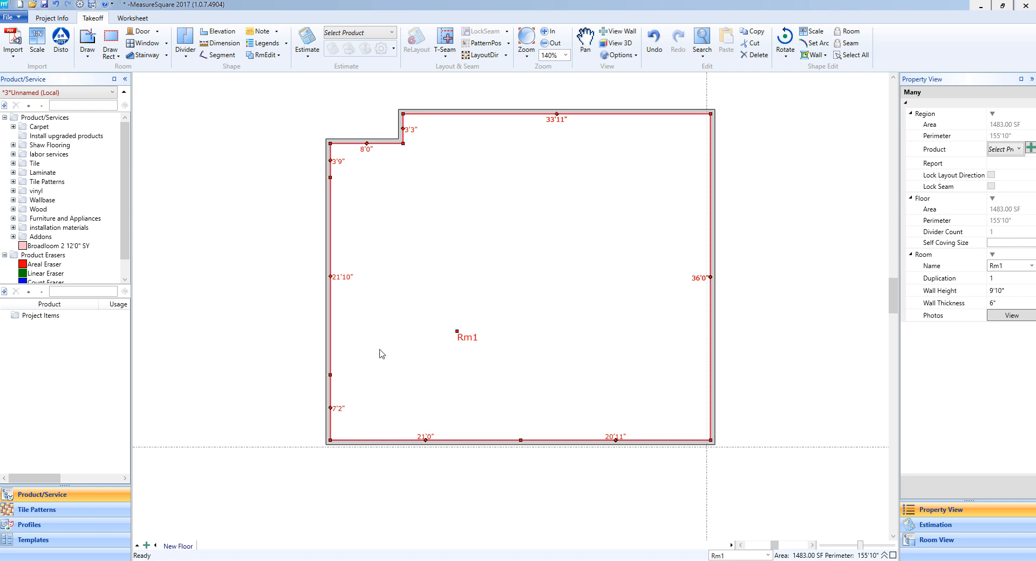
mouse_move(380, 353)
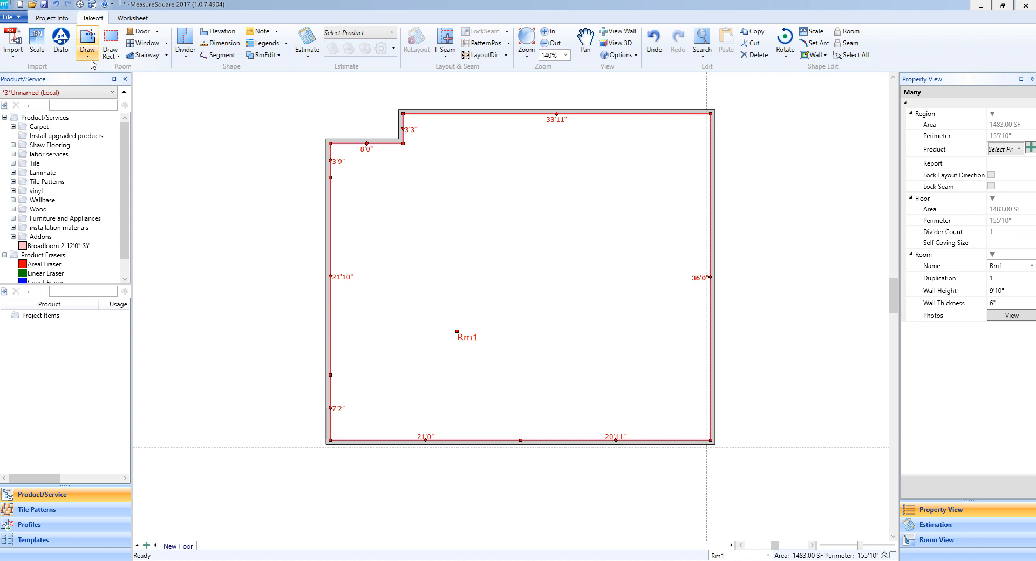
Step: Use Reopen to Draw from the Draw dropdown so Rm1's walls become editable
click(87, 50)
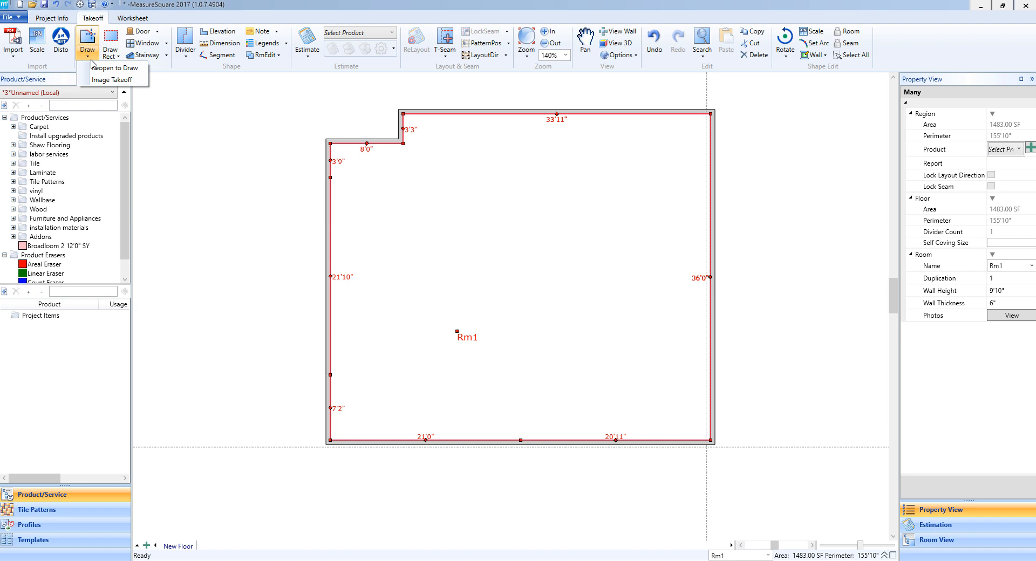
mouse_move(112, 67)
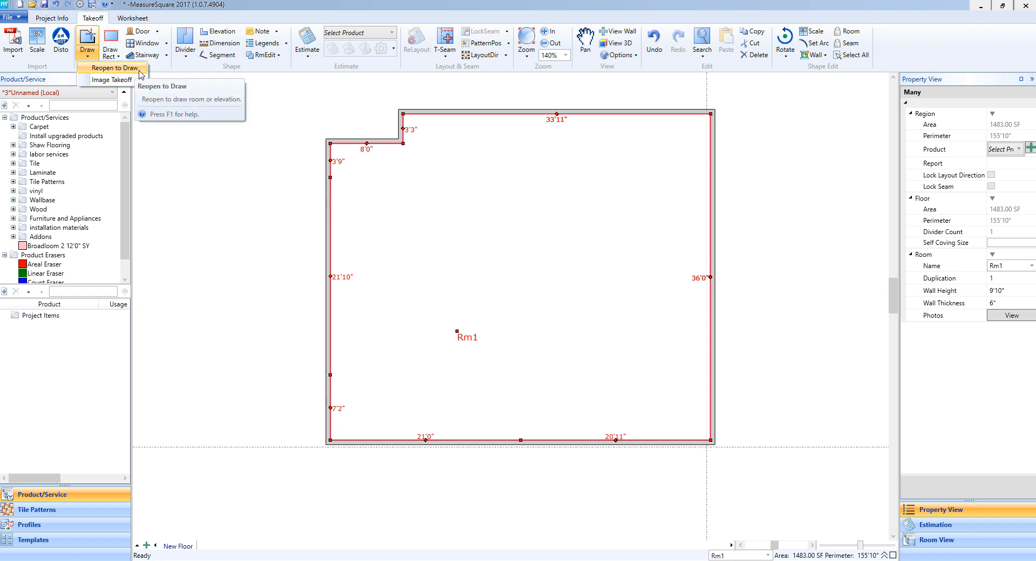
click(115, 67)
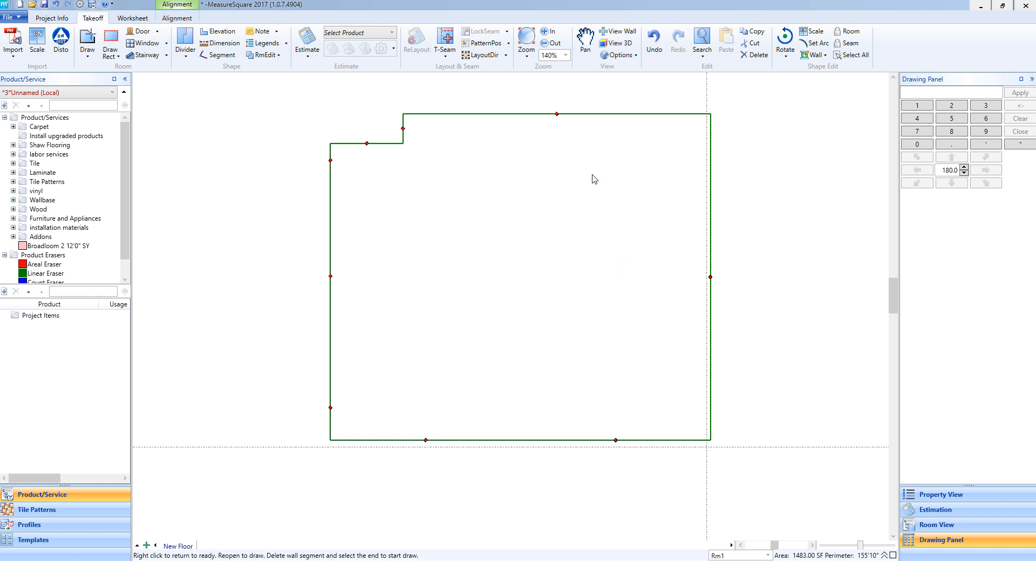
mouse_move(482, 224)
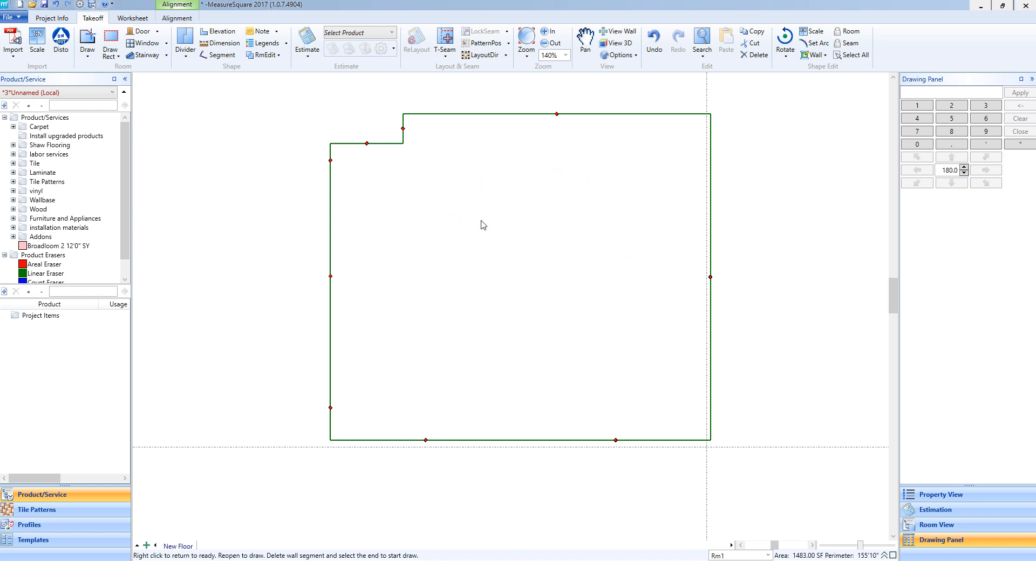
mouse_move(590, 150)
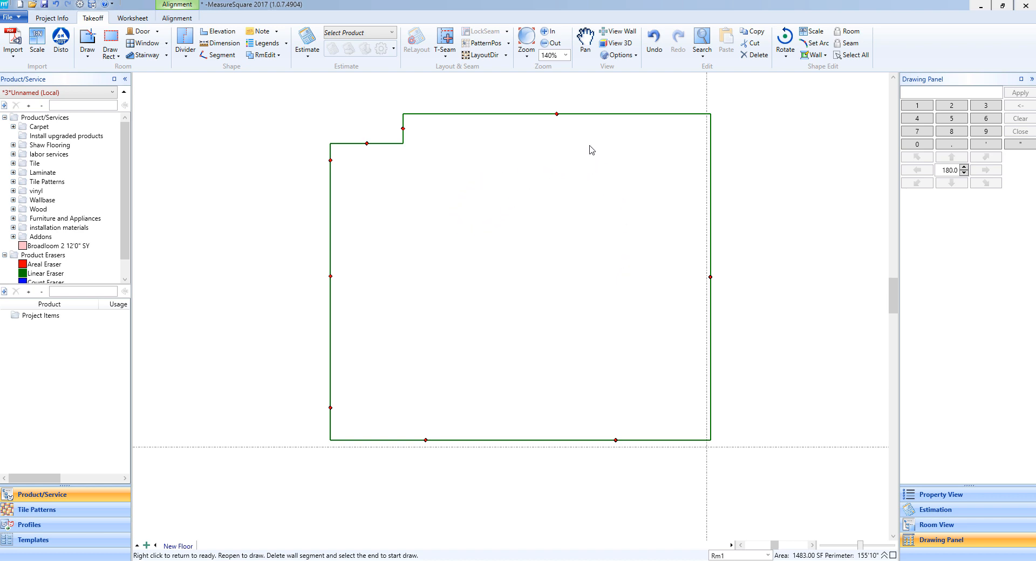
mouse_move(638, 234)
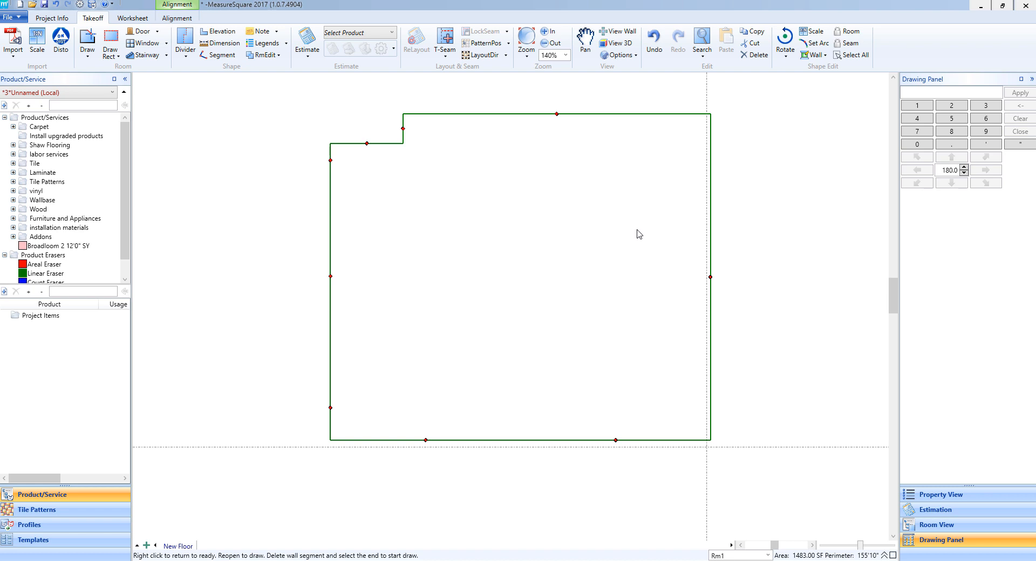
mouse_move(712, 283)
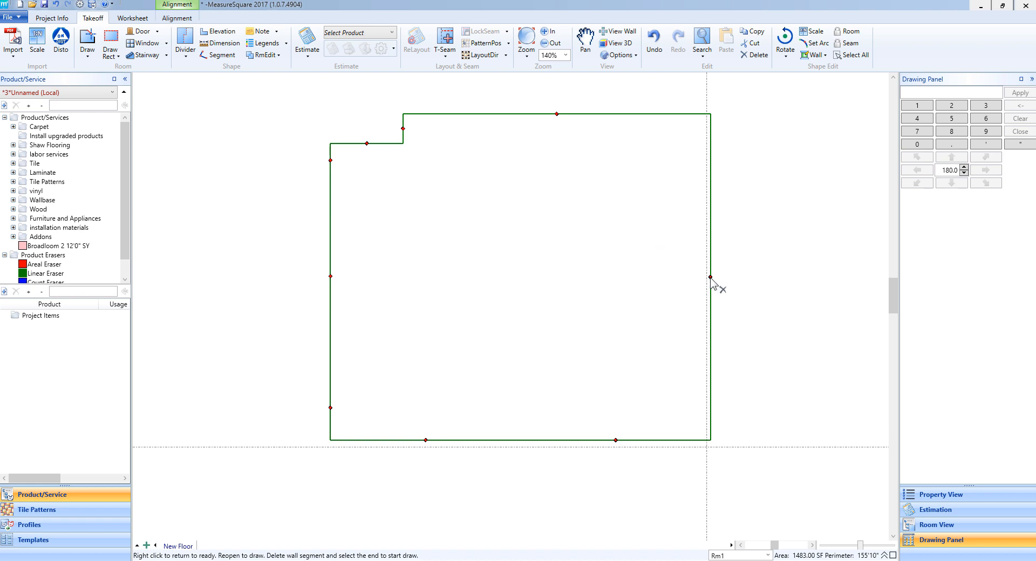
mouse_move(712, 281)
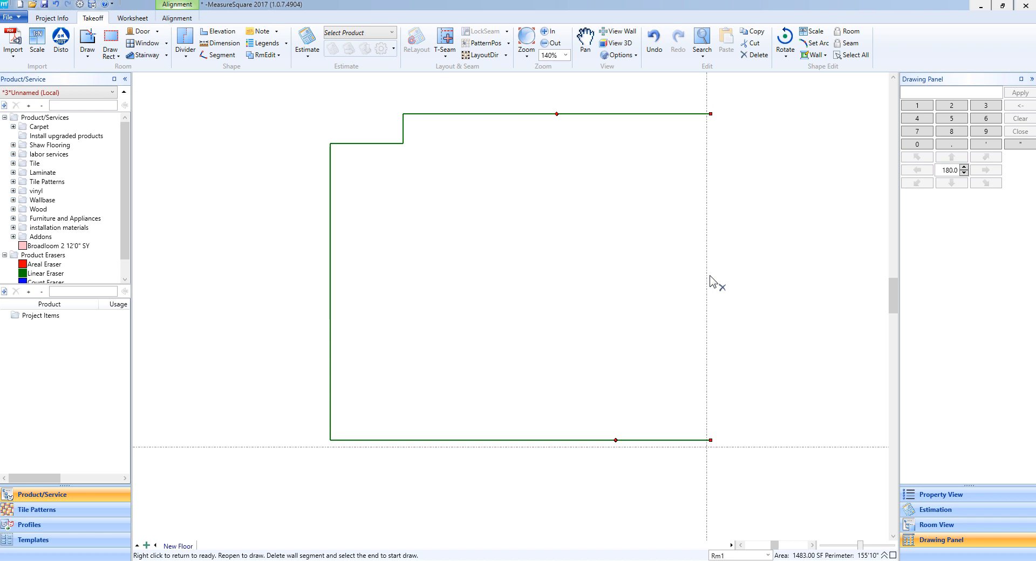
mouse_move(561, 127)
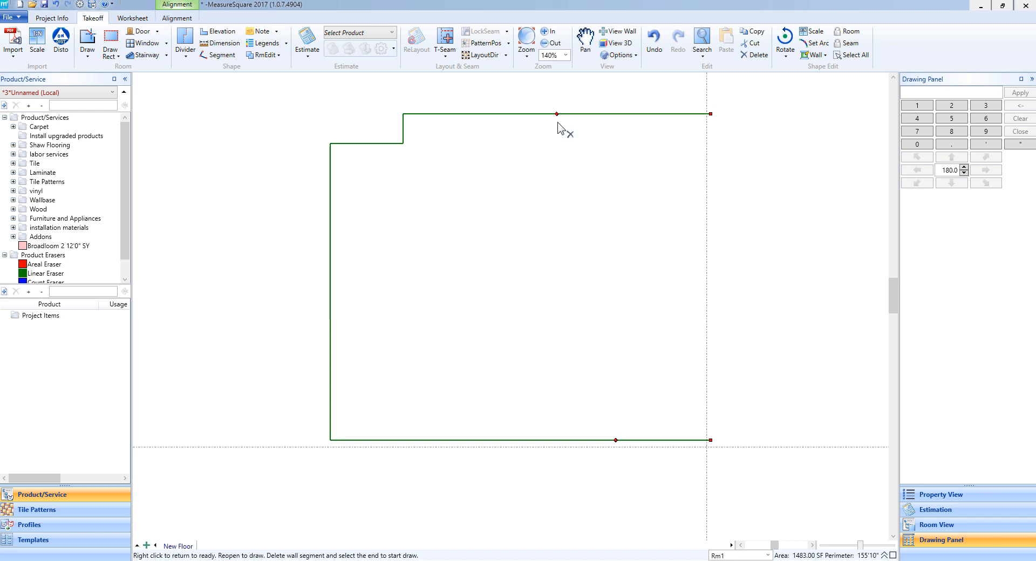
mouse_move(560, 118)
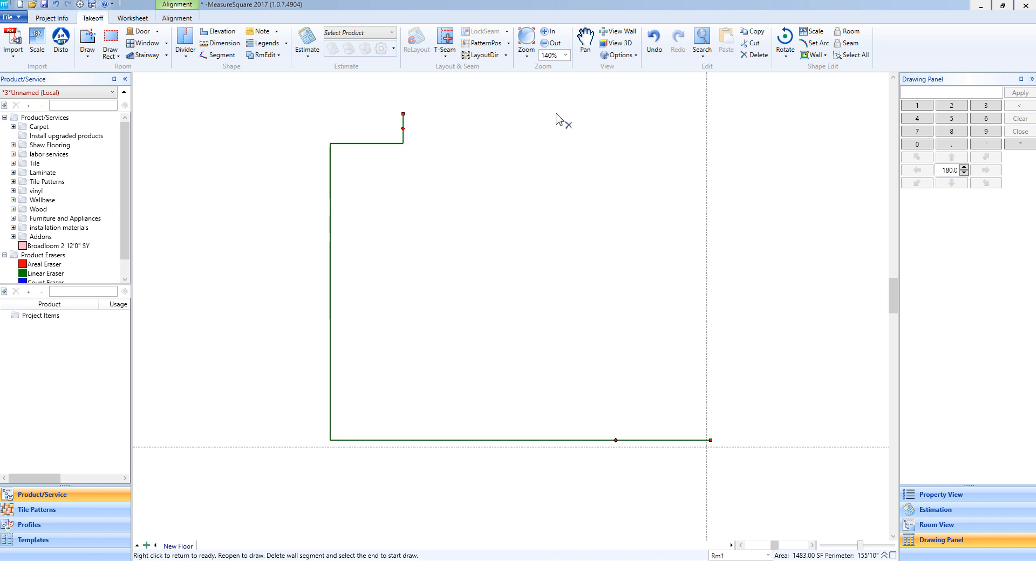
mouse_move(430, 122)
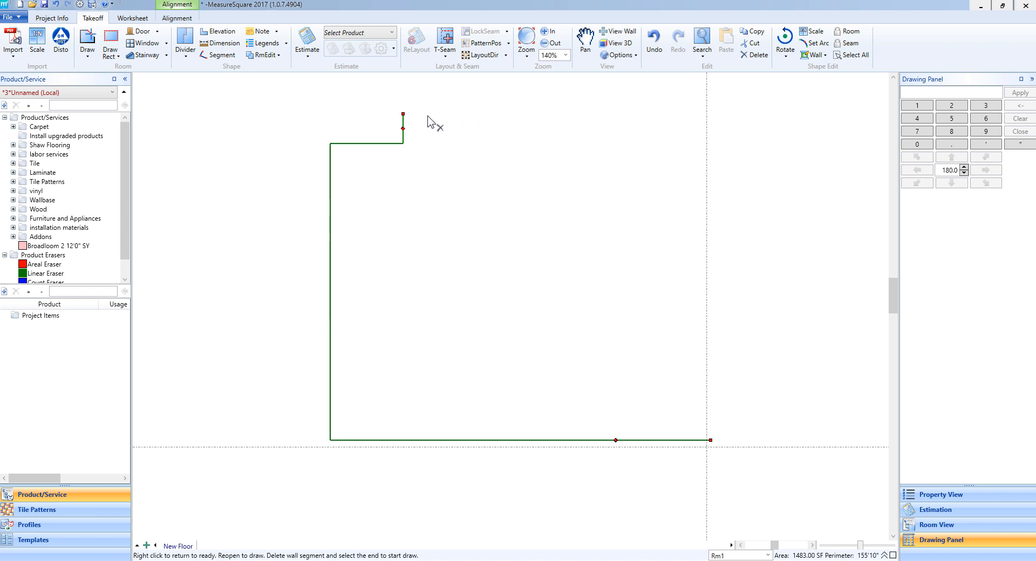
mouse_move(405, 118)
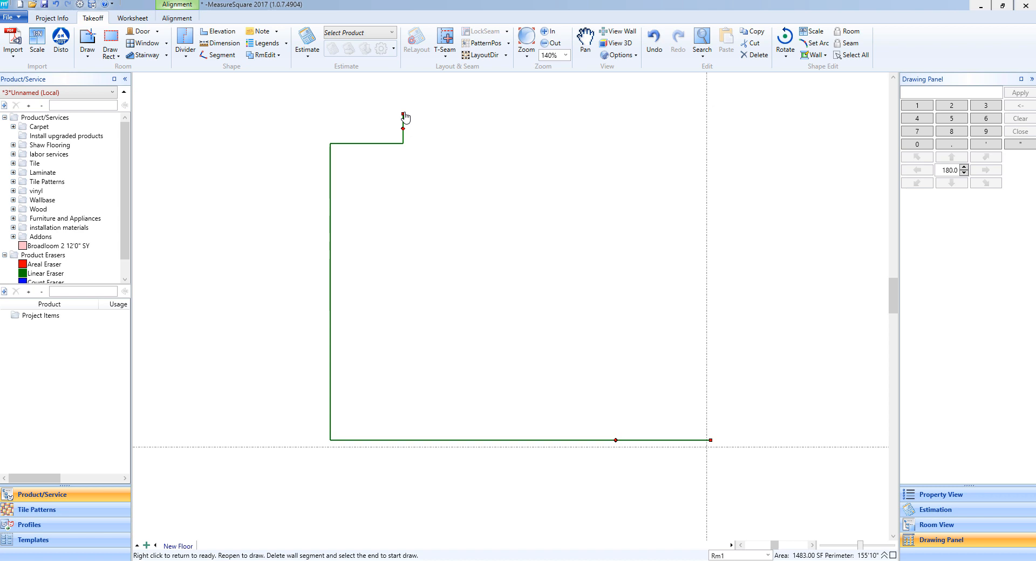